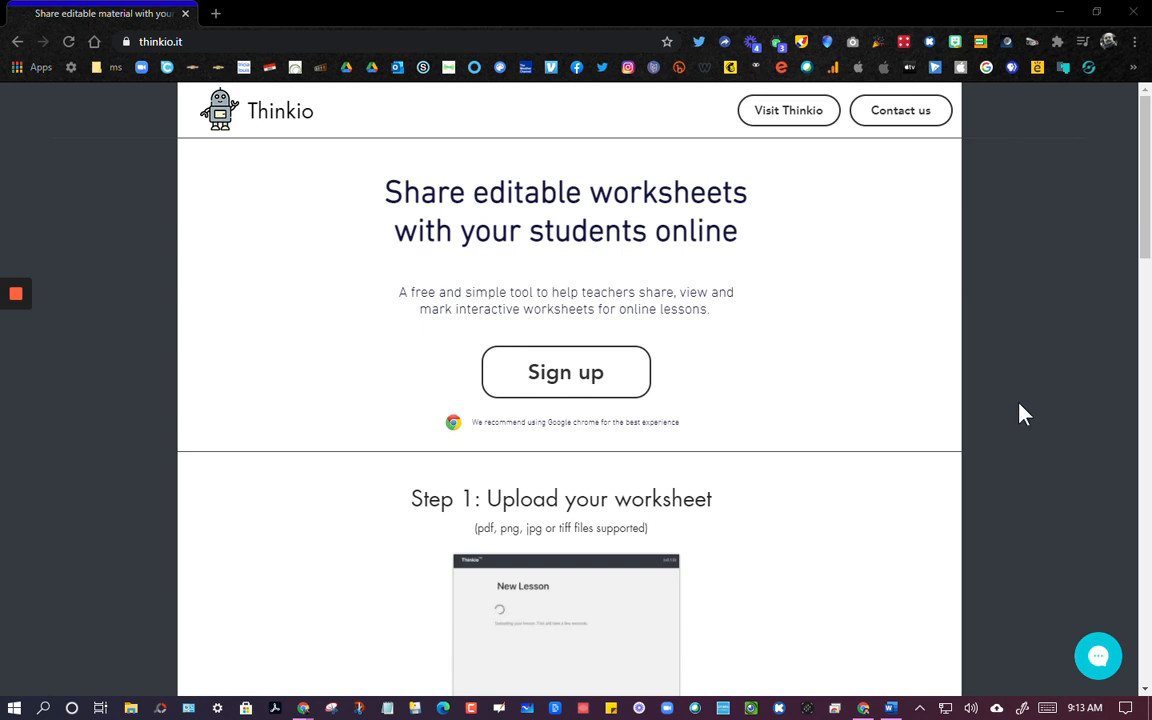
# Open the Thinkio app via Visit Thinkio to reach My Worksheets
pyautogui.scroll(-3)
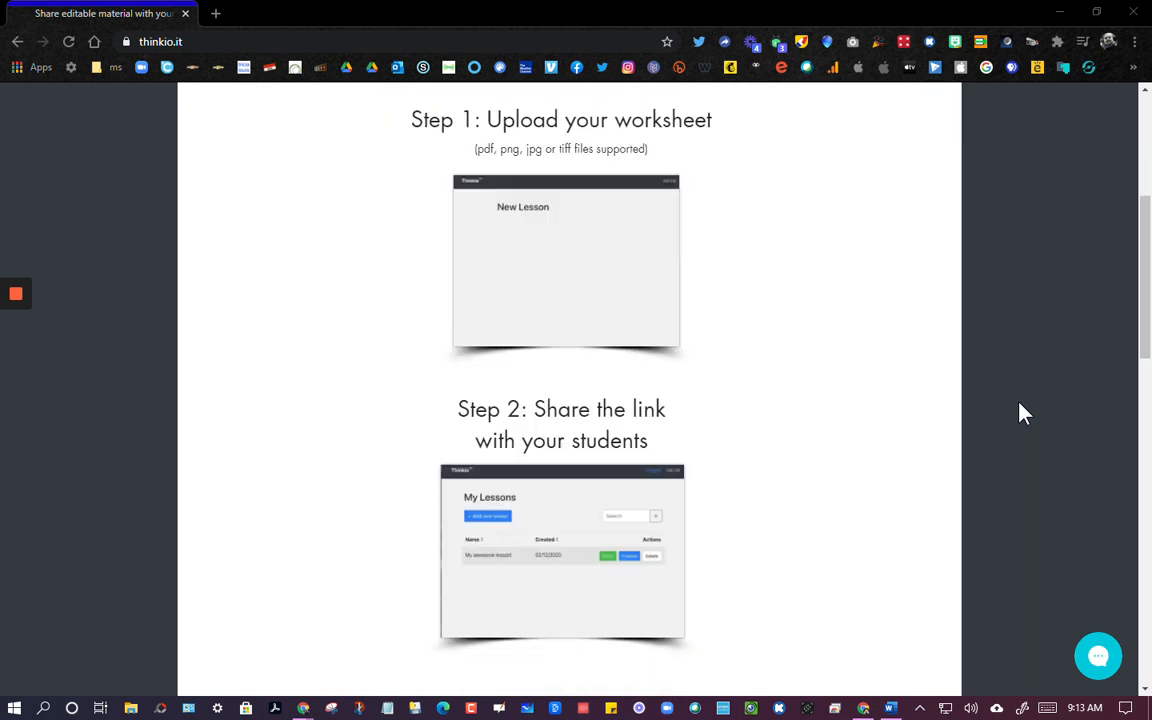
pyautogui.scroll(-3)
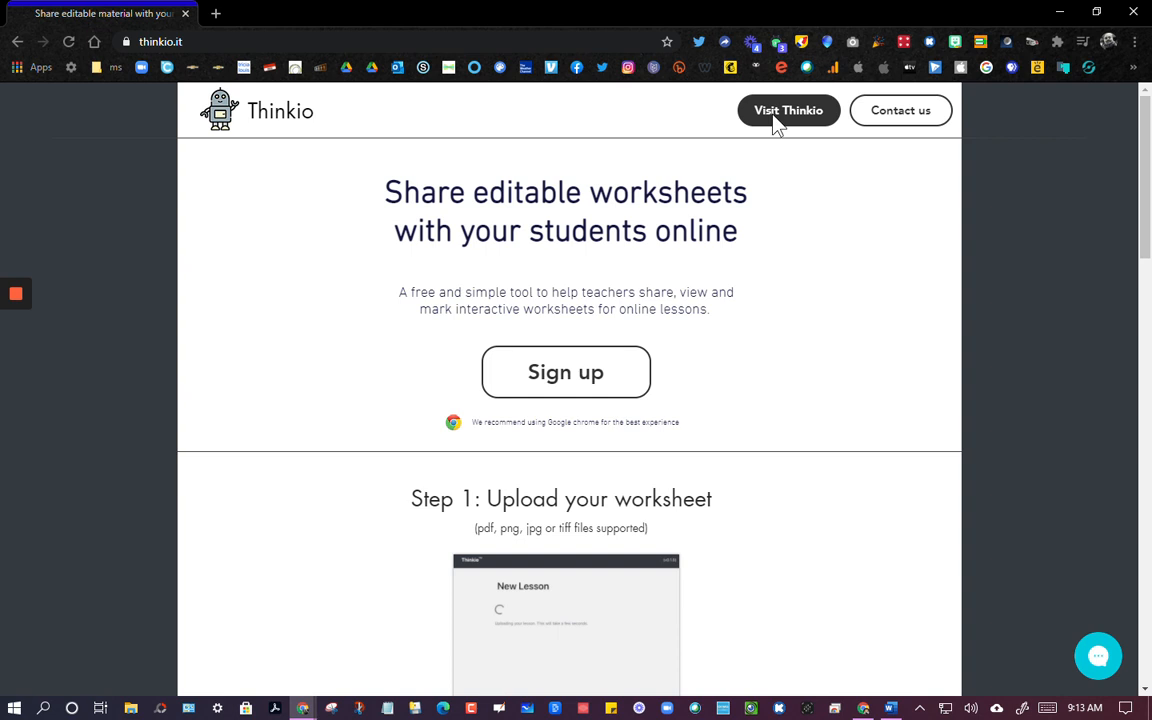
pyautogui.click(788, 110)
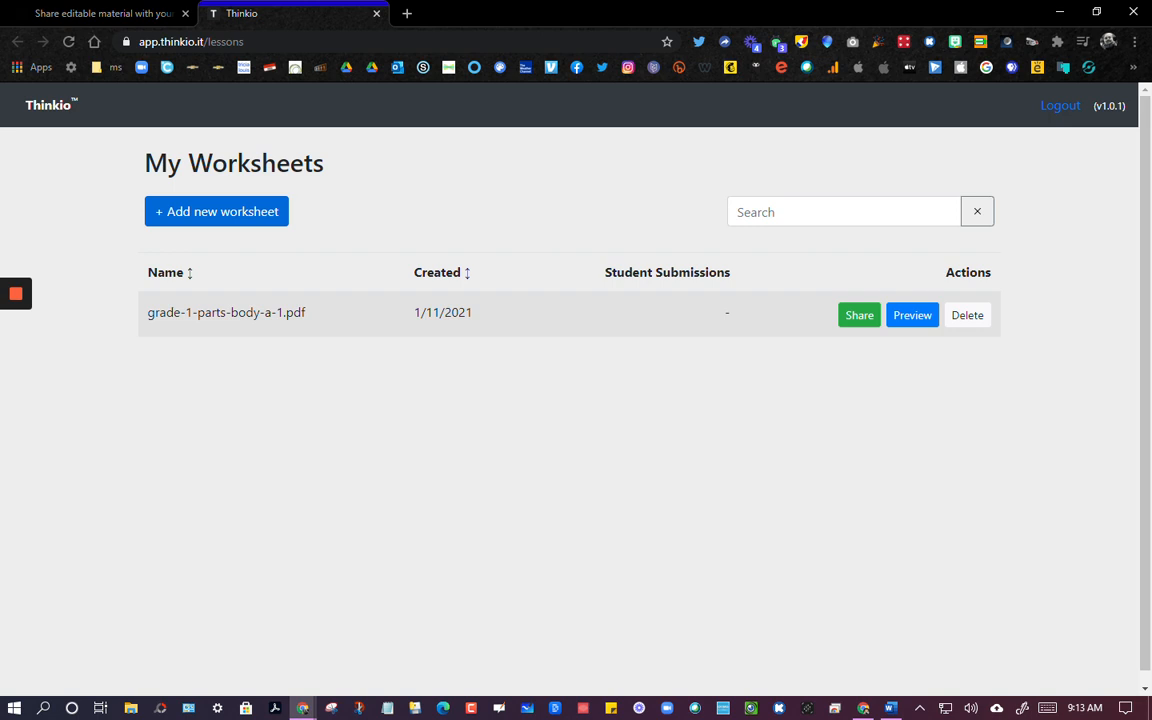
pyautogui.click(858, 315)
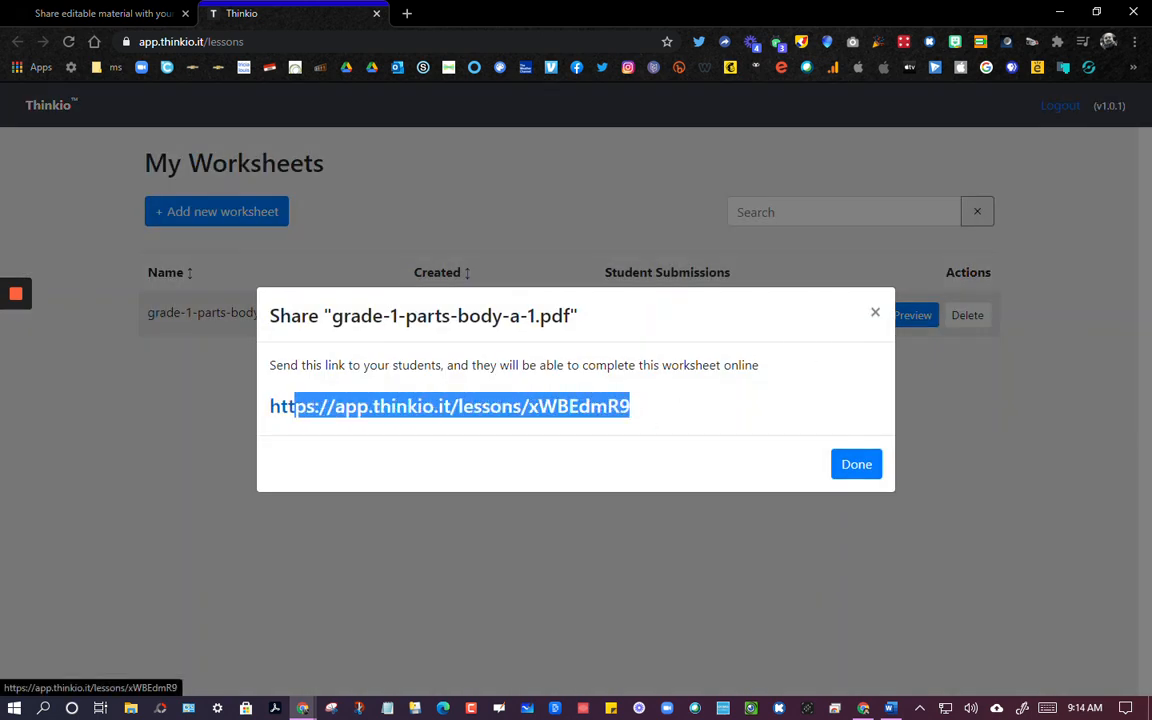
pyautogui.tripleClick(449, 406)
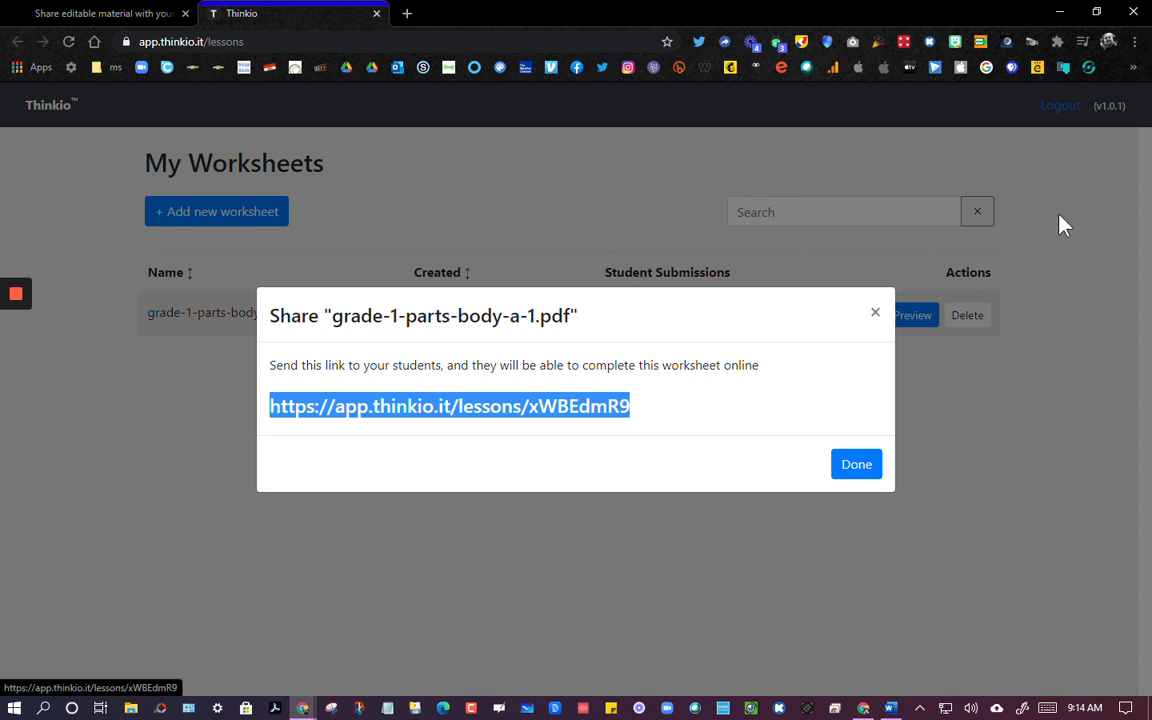
pyautogui.click(1108, 41)
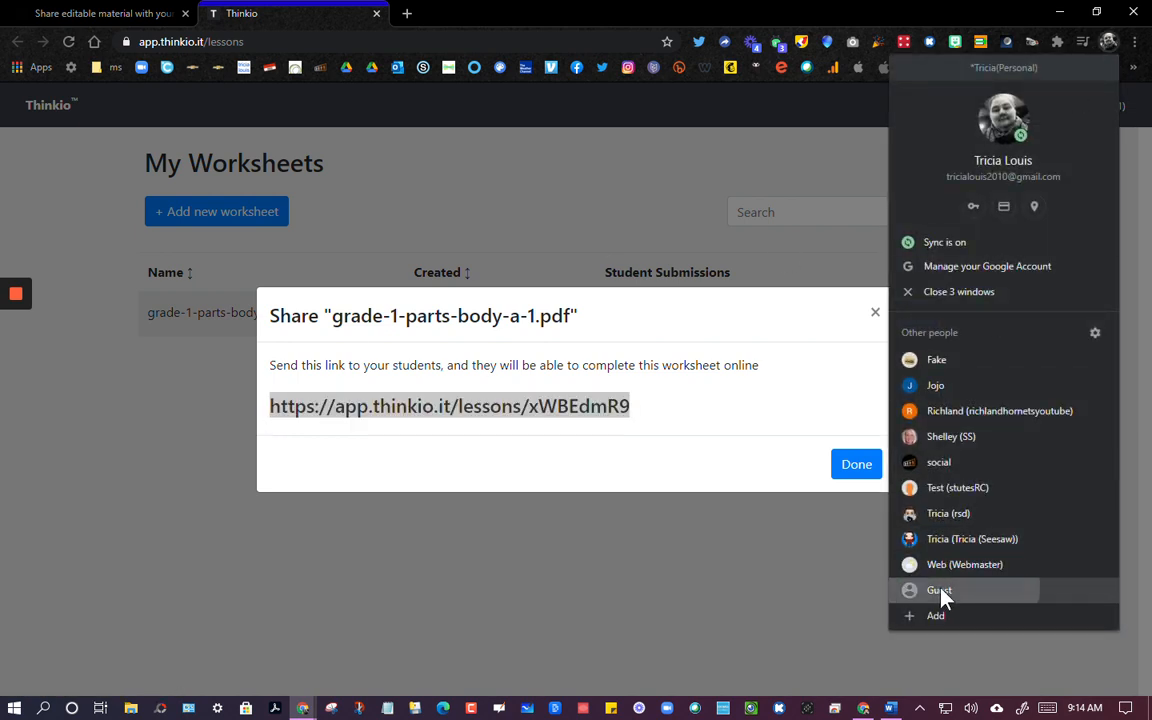
pyautogui.click(939, 589)
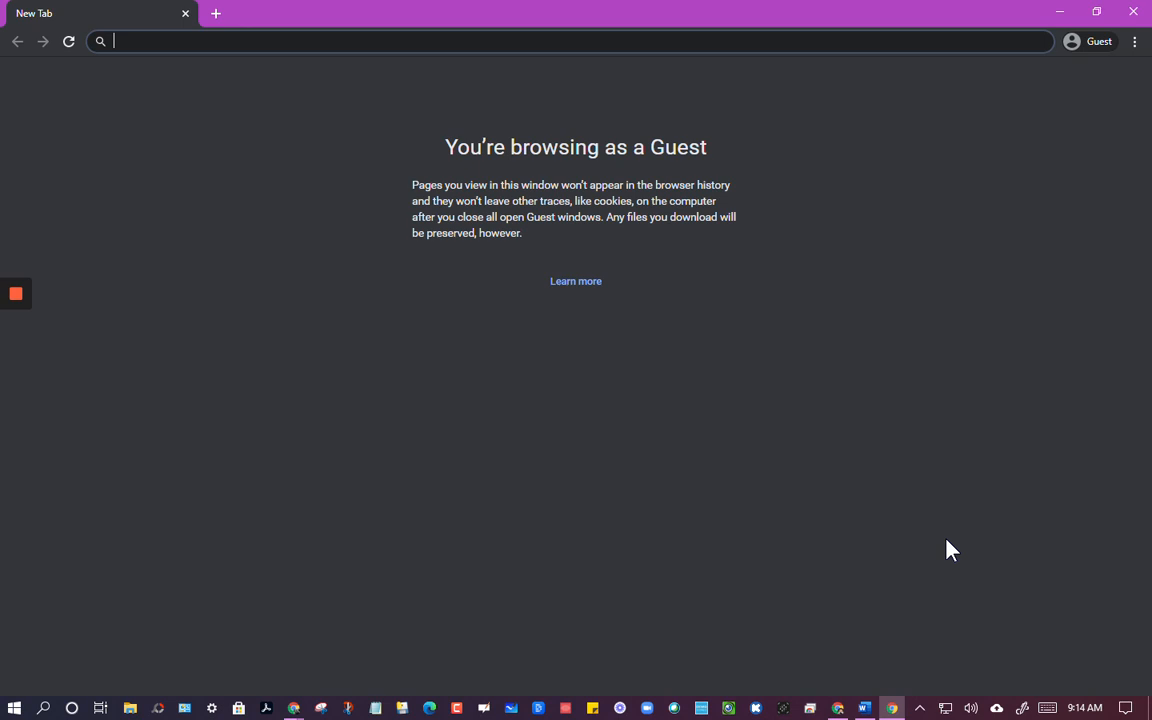
pyautogui.write('https://app.thinkio.it/lessons/xWBEdmR9')
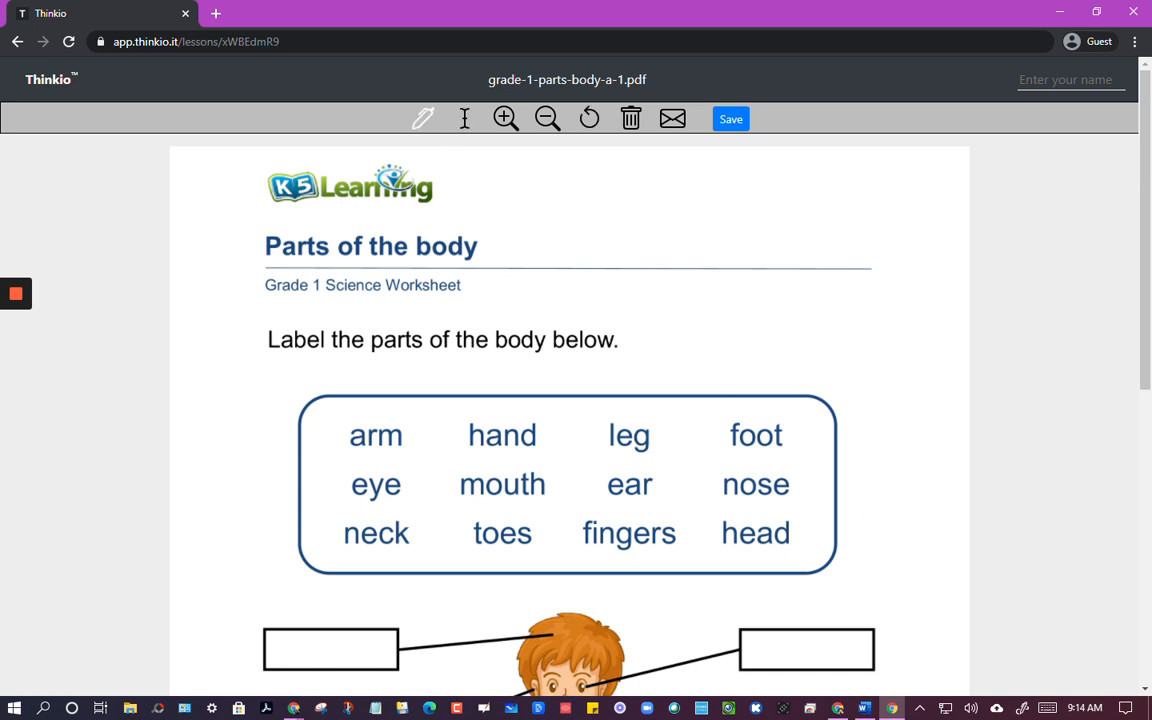
# Type 'eye' into the eye label box and scribble a test pen mark
pyautogui.scroll(-3)
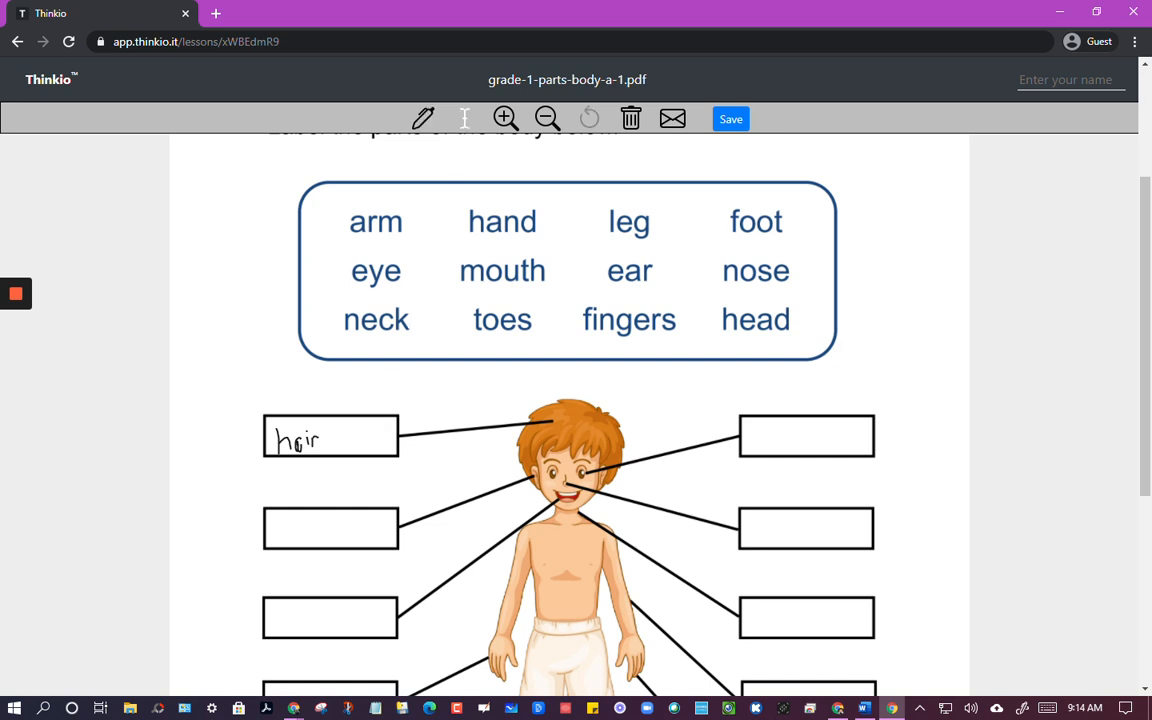
pyautogui.click(805, 437)
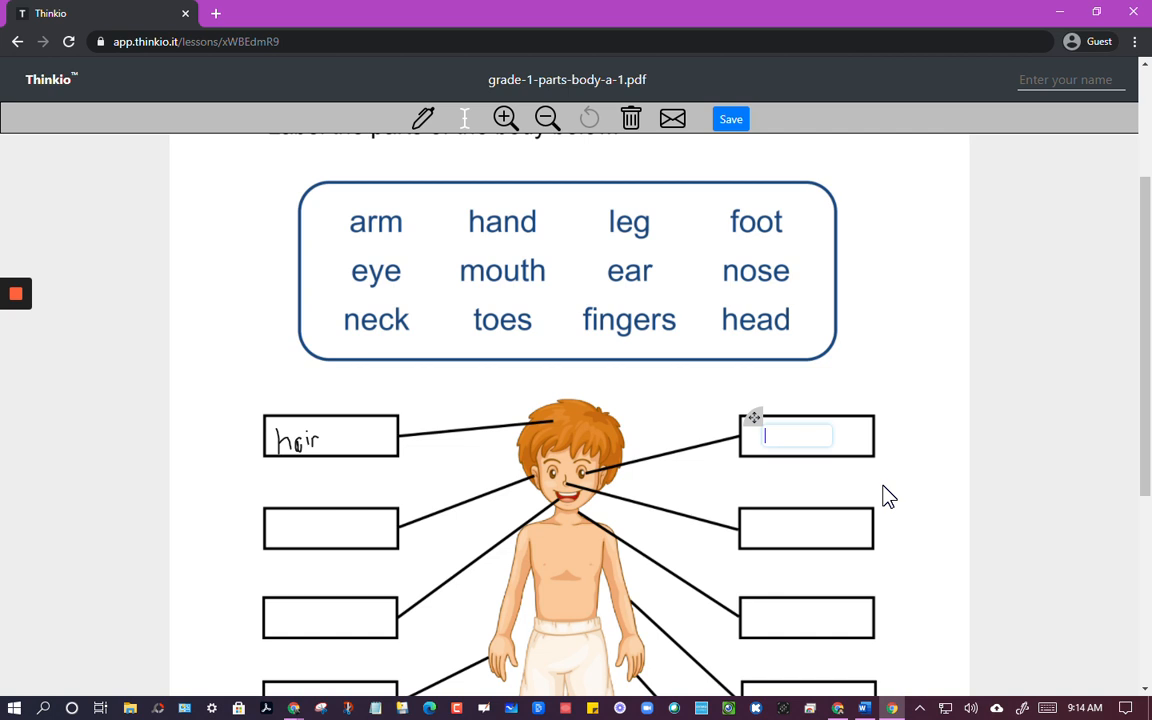
pyautogui.write('eye')
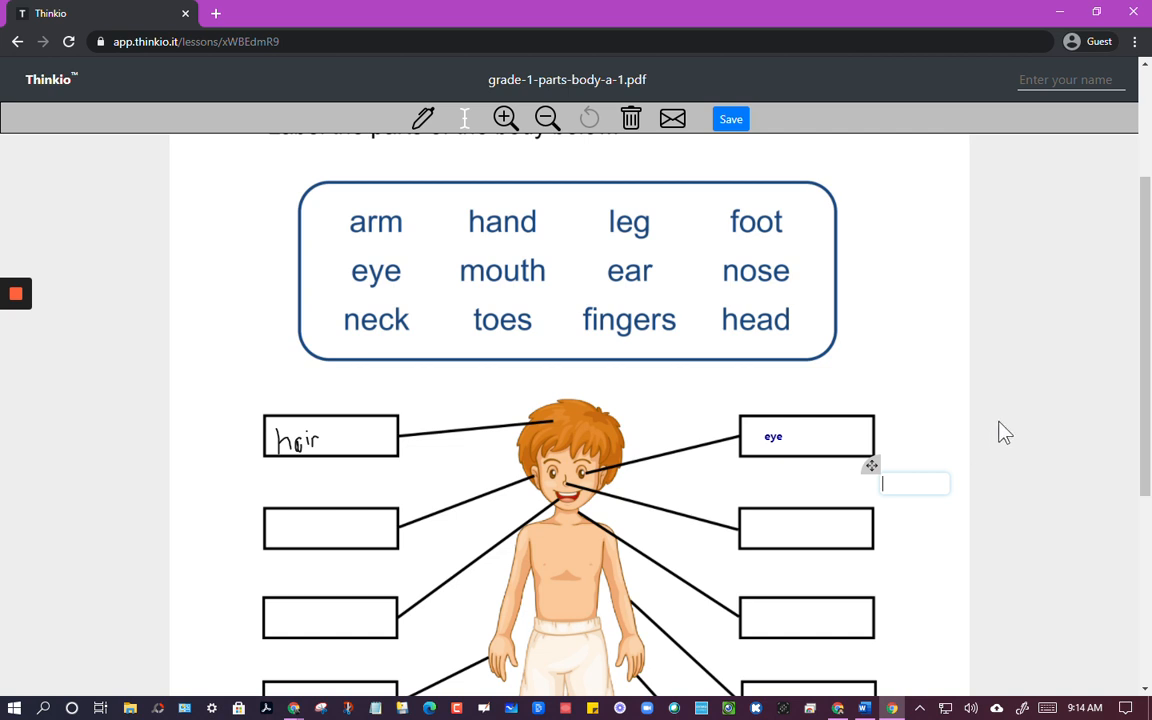
pyautogui.moveTo(687, 405)
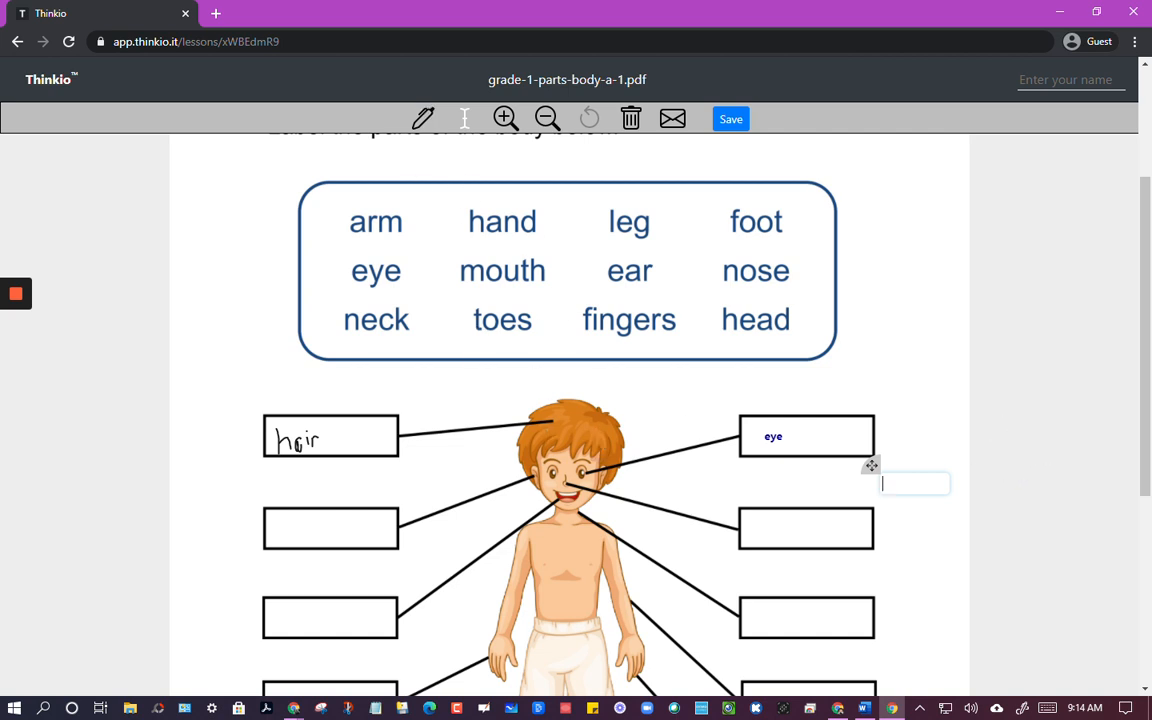
pyautogui.moveTo(295, 528); pyautogui.dragTo(375, 512)
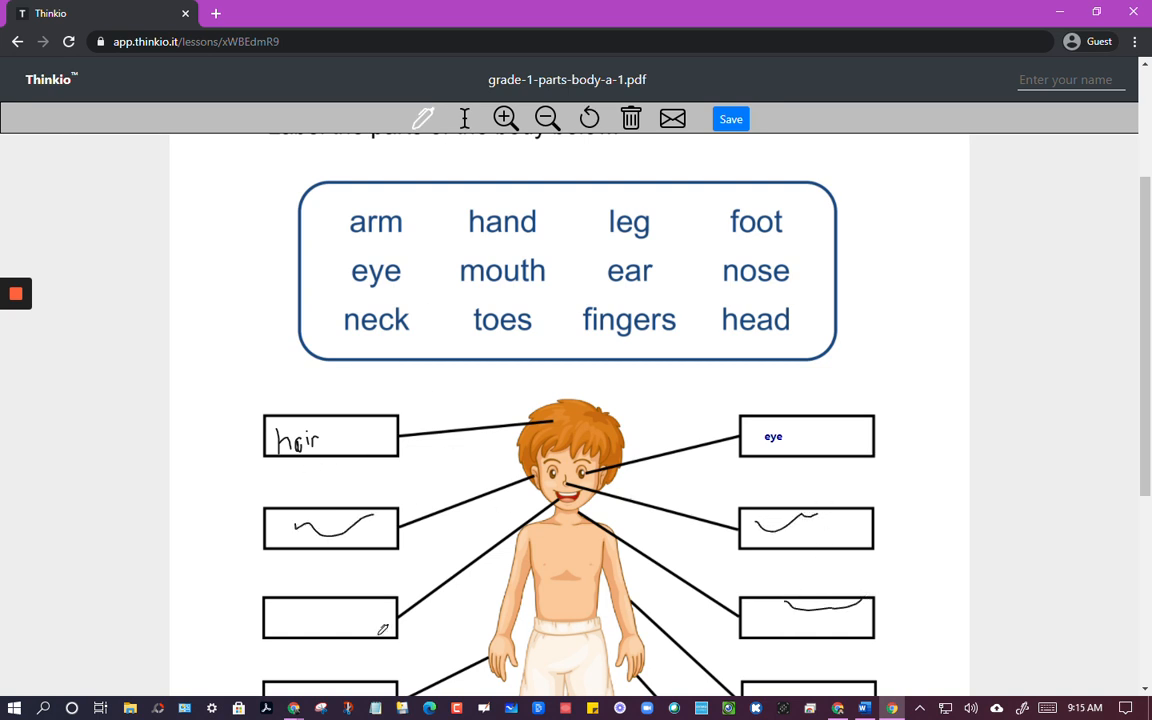
# Scroll down the worksheet after clearing the test scribbles
pyautogui.scroll(-3)
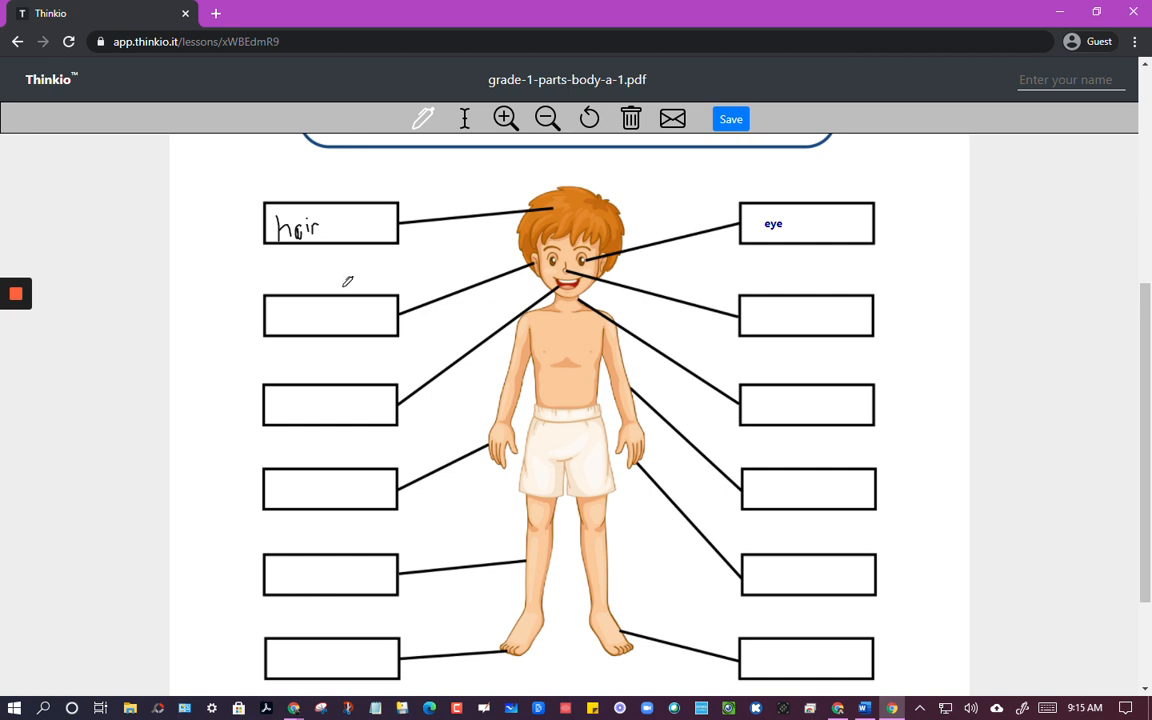
pyautogui.moveTo(798, 461)
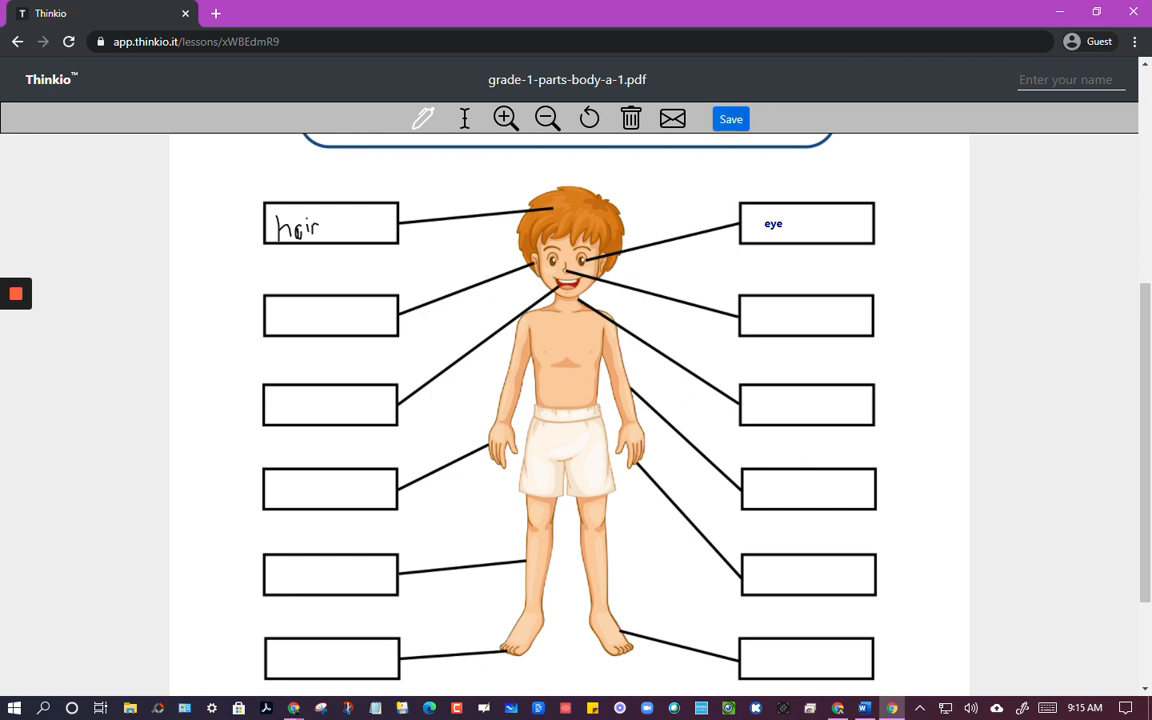
# Save the worksheet with the toolbar Save button until it shows Saved
pyautogui.click(731, 119)
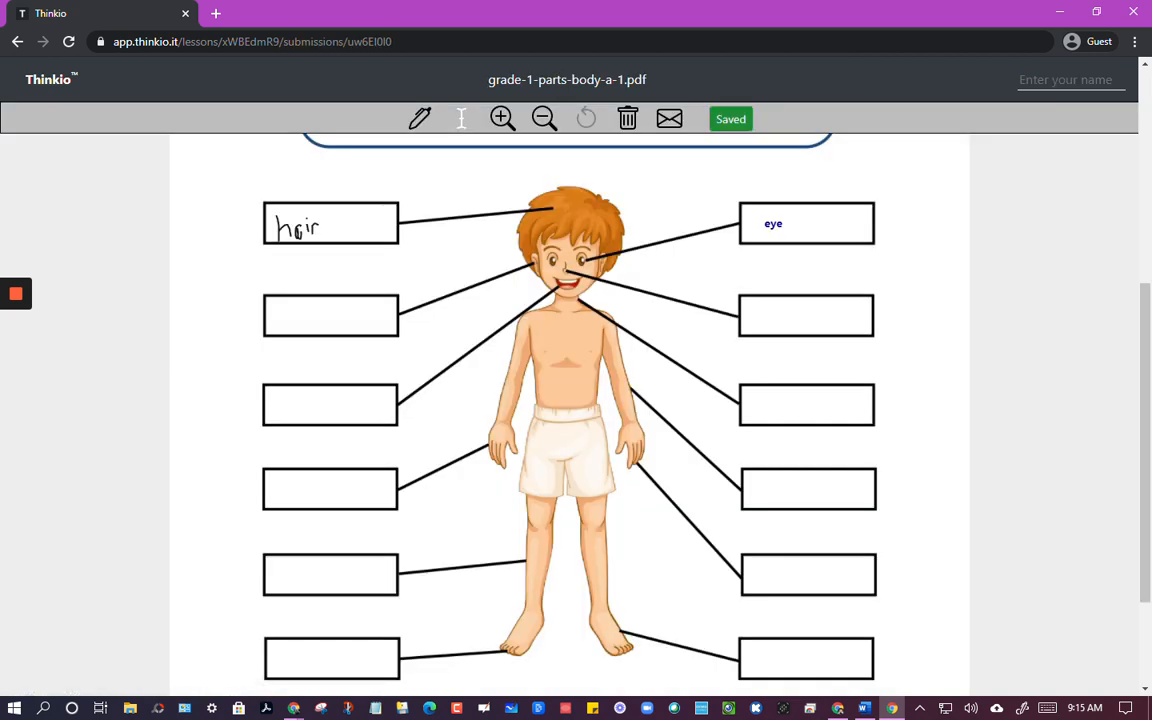
pyautogui.moveTo(688, 270)
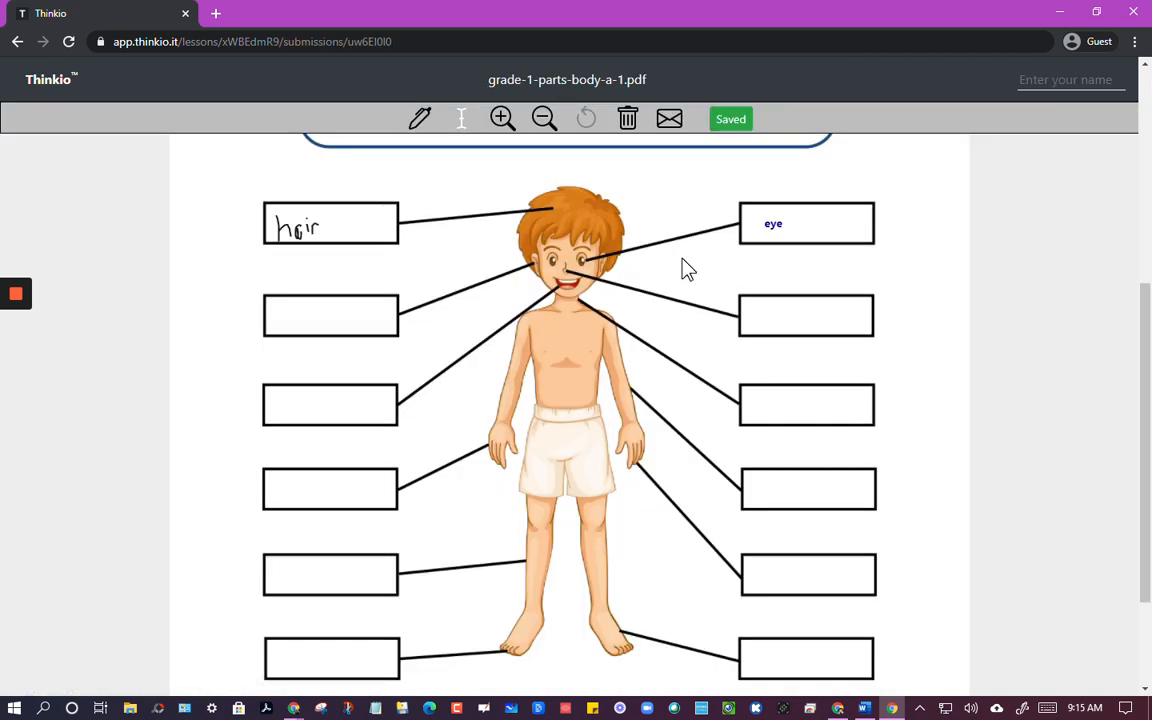
pyautogui.moveTo(680, 180)
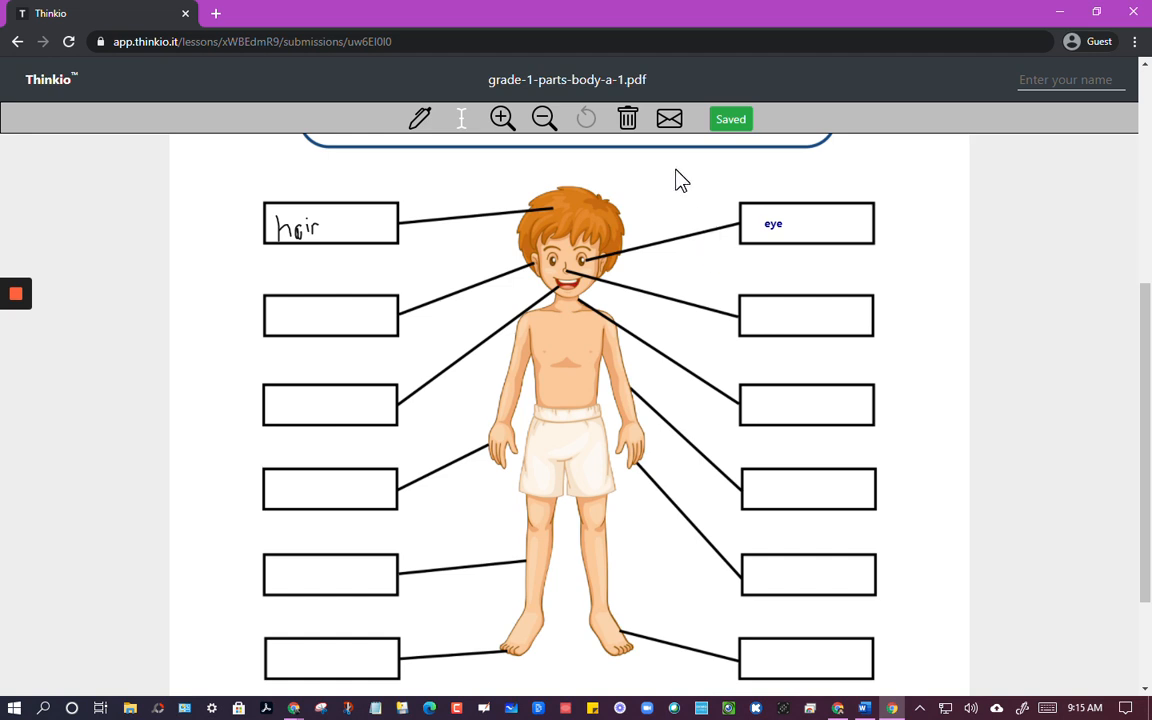